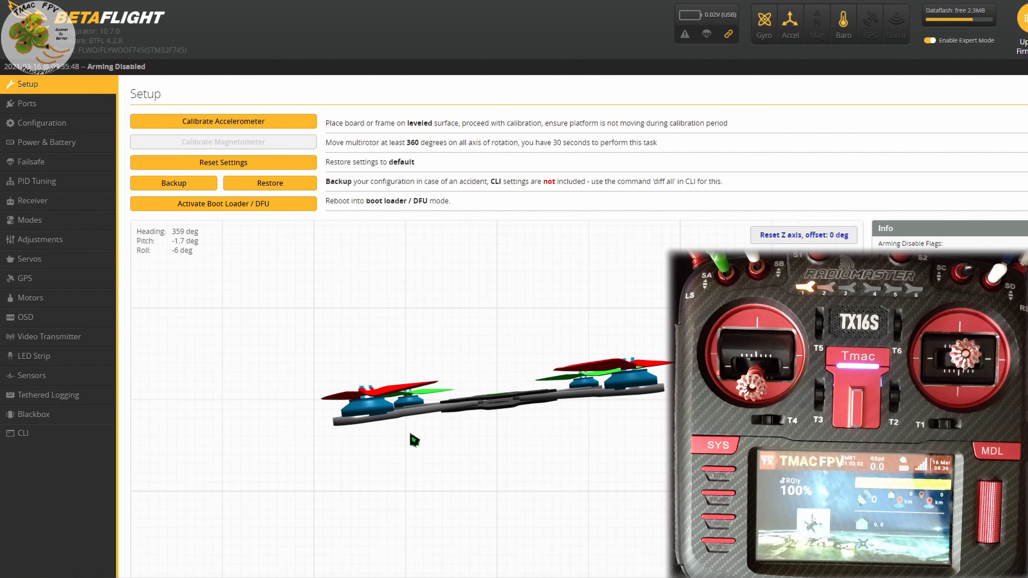
mouse_move(33, 200)
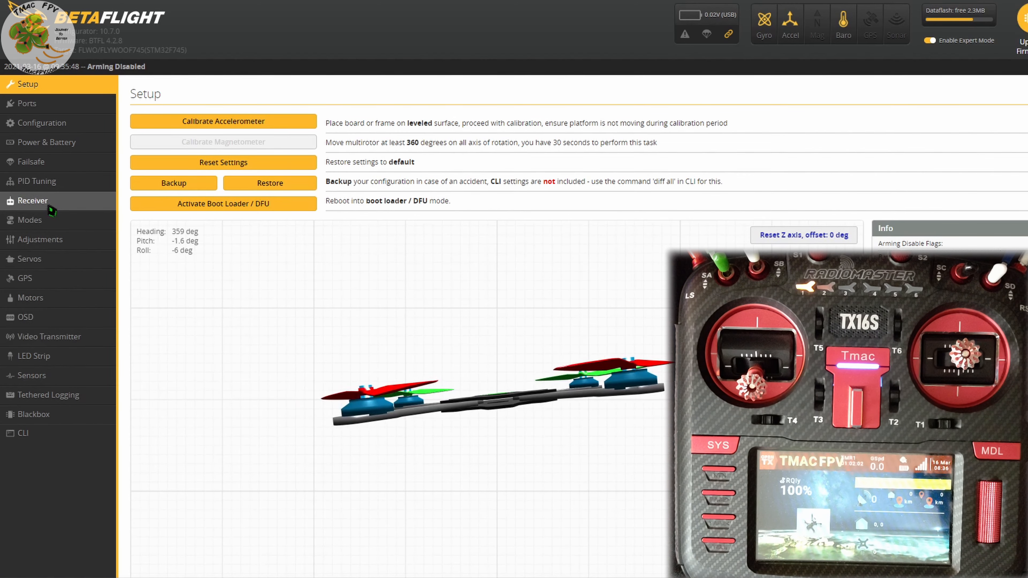
Show the Receiver page with live channel bars and the AETR1234 channel map
left_click(32, 201)
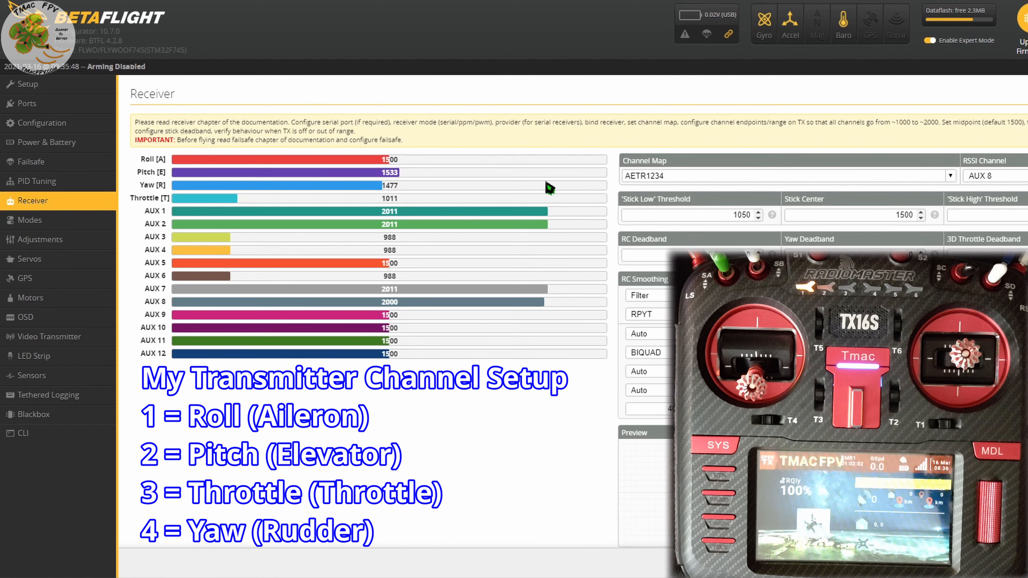
mouse_move(270, 187)
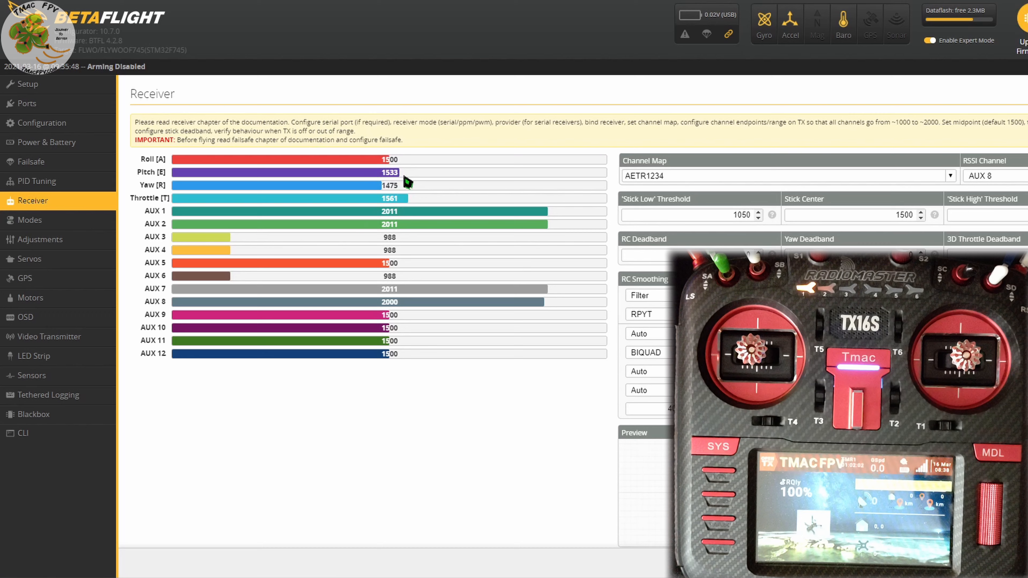
mouse_move(426, 191)
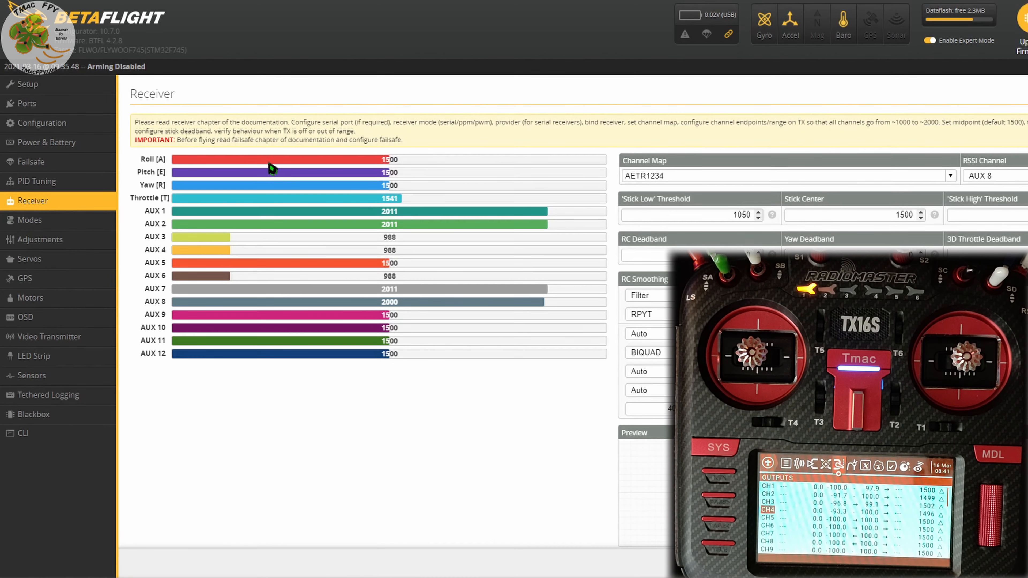
mouse_move(423, 182)
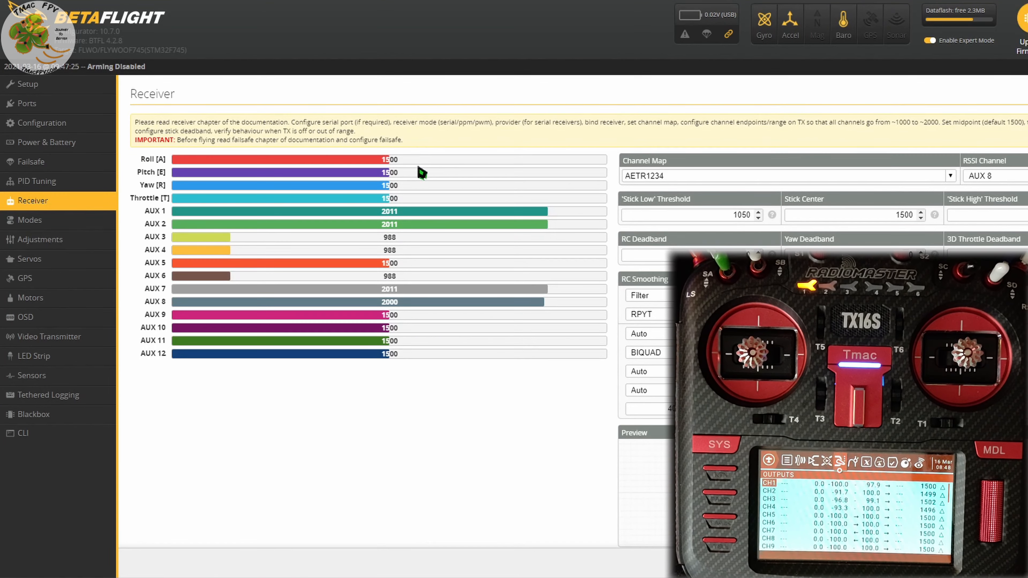
mouse_move(430, 180)
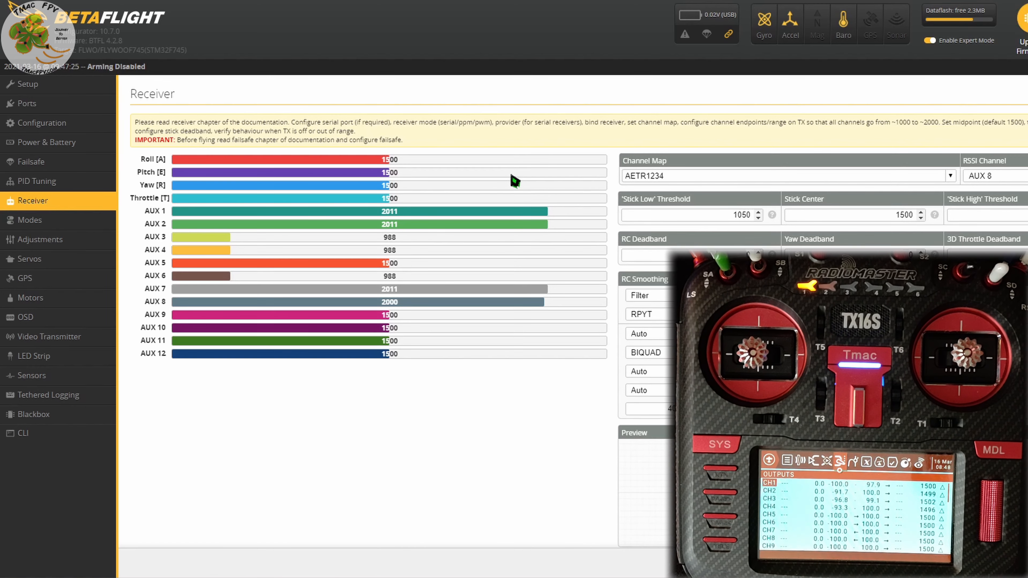
mouse_move(324, 179)
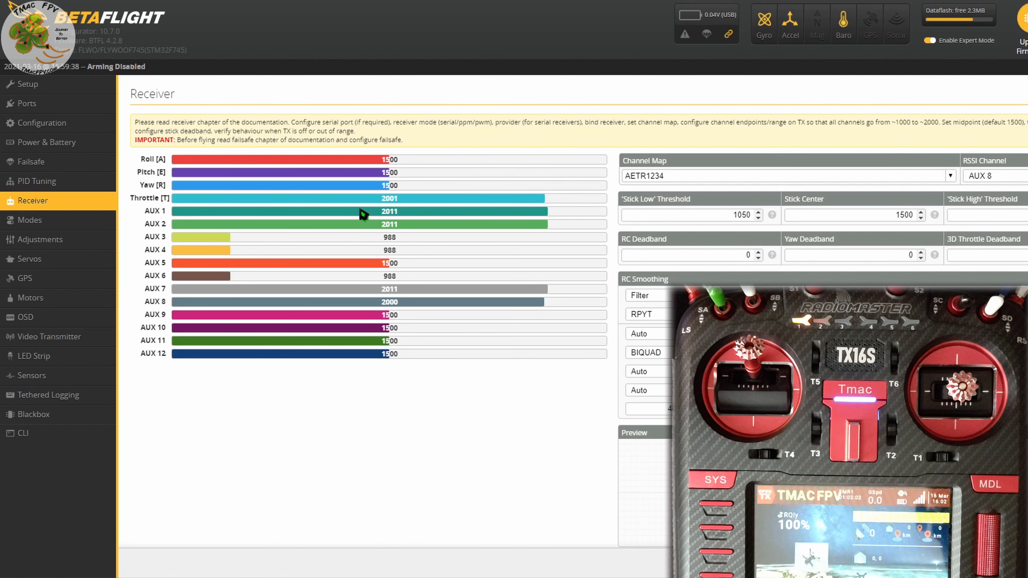
mouse_move(443, 163)
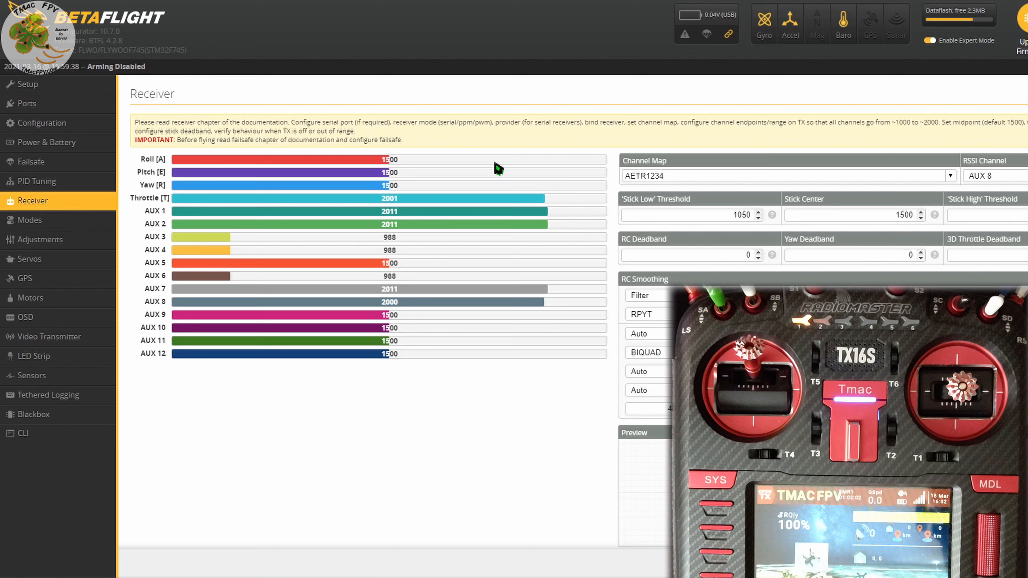
mouse_move(419, 172)
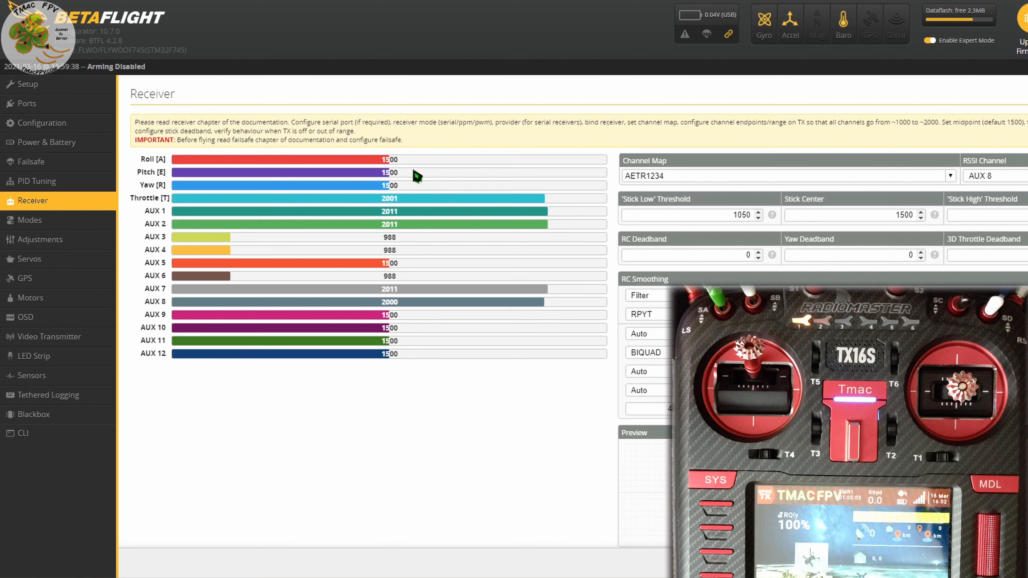
mouse_move(805, 278)
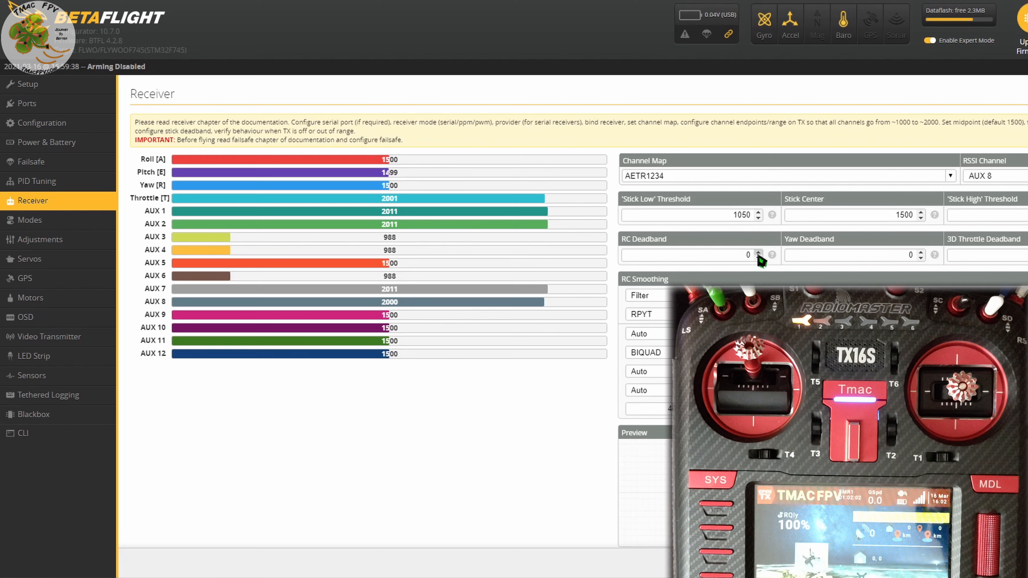
Adjust the RC Deadband value with the spinner and bring the Save button into view
left_click(757, 252)
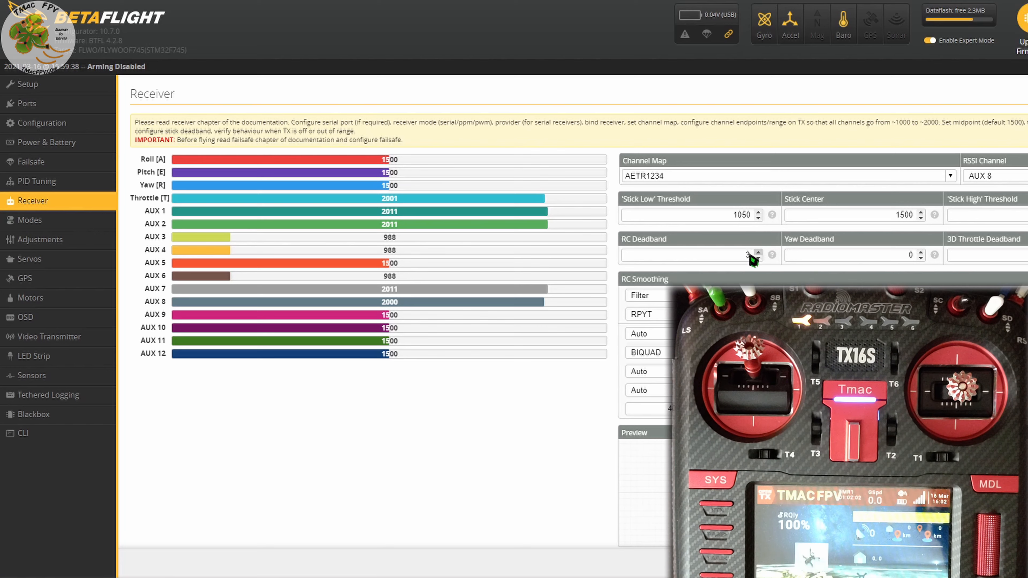
left_click(757, 252)
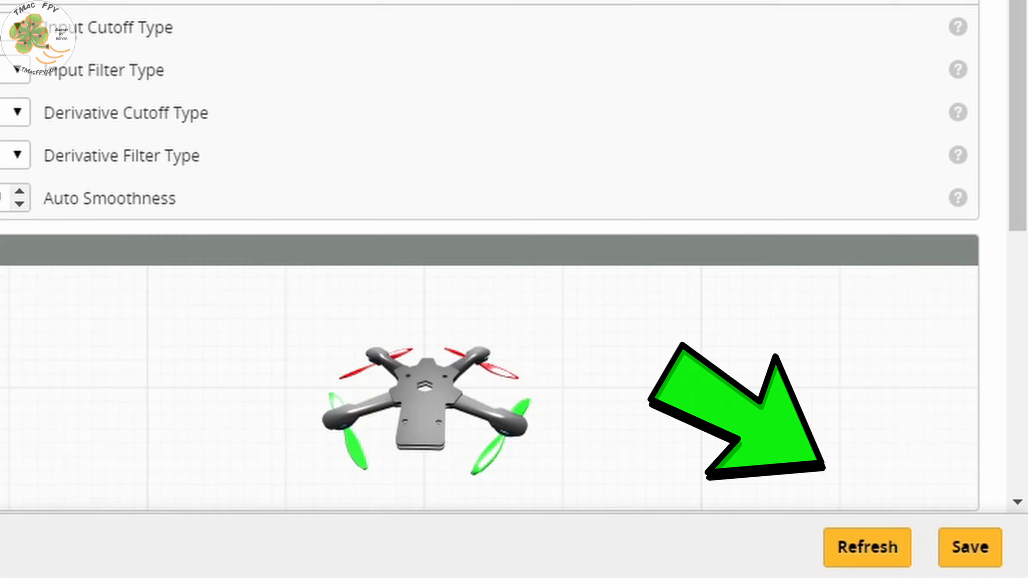
scroll("down", 3)
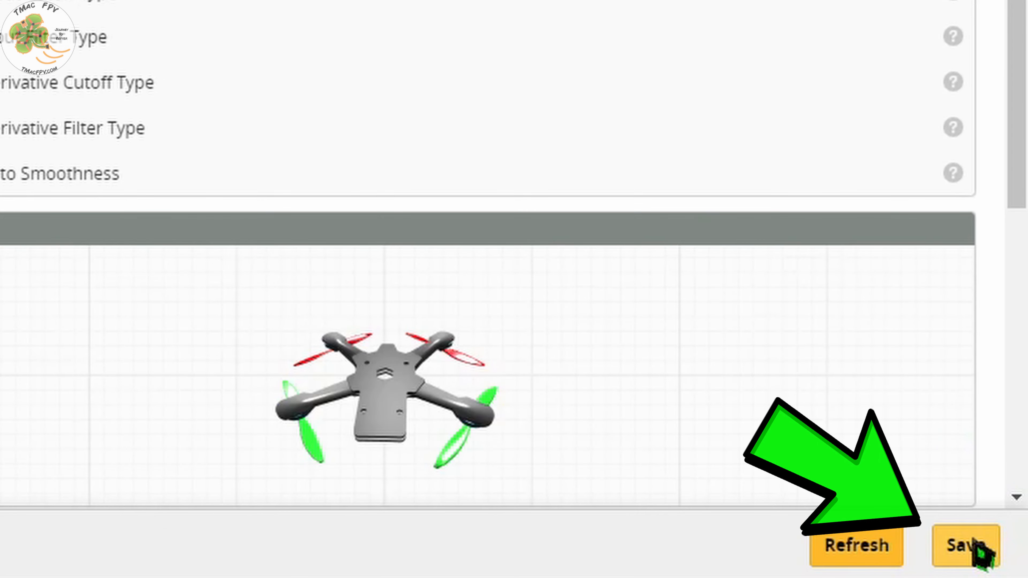